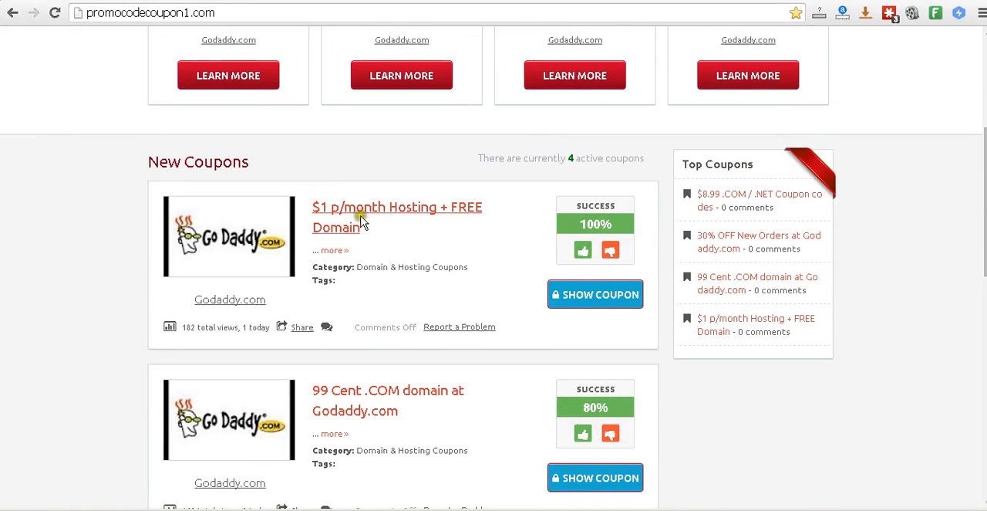
mouse_move(351, 227)
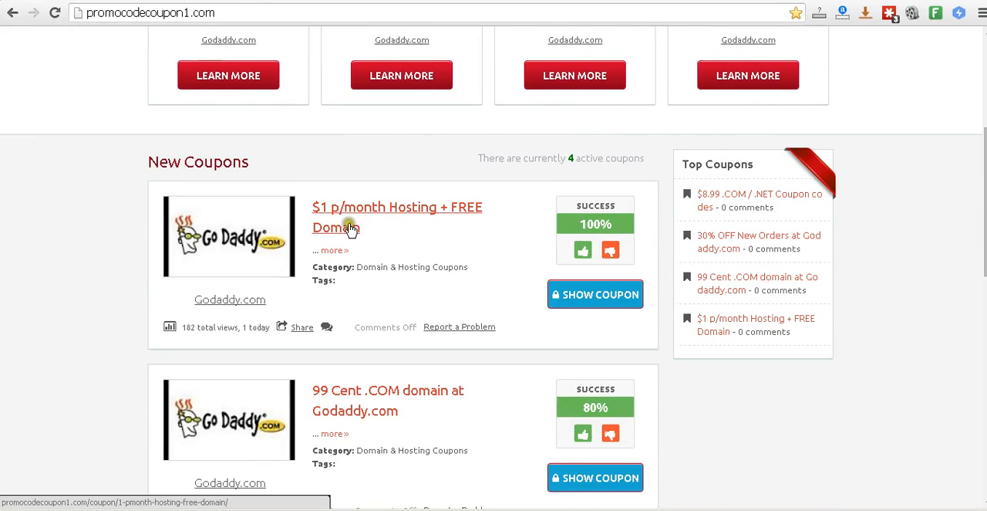
mouse_move(314, 249)
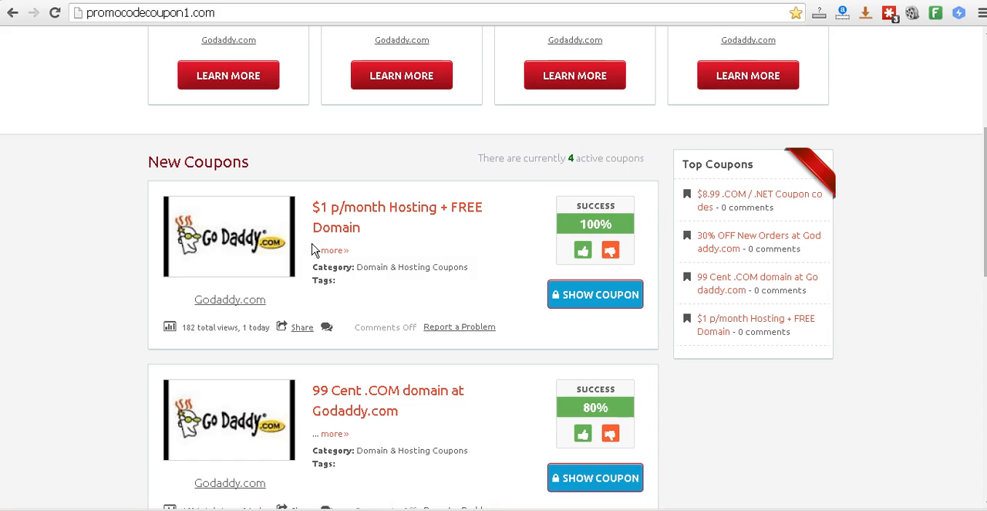
Step: Reveal the $1 hosting coupon and open the GoDaddy offer page
scroll("up", 3)
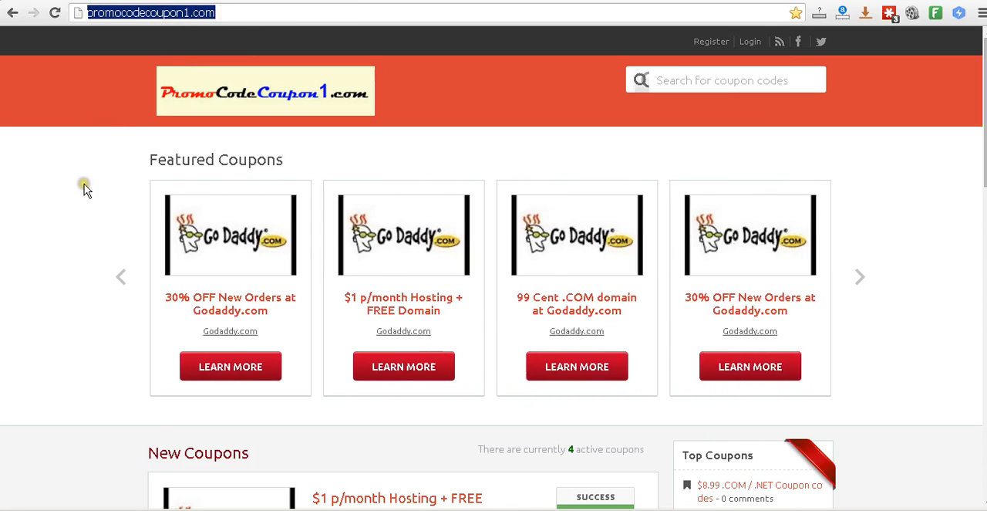
scroll("down", 3)
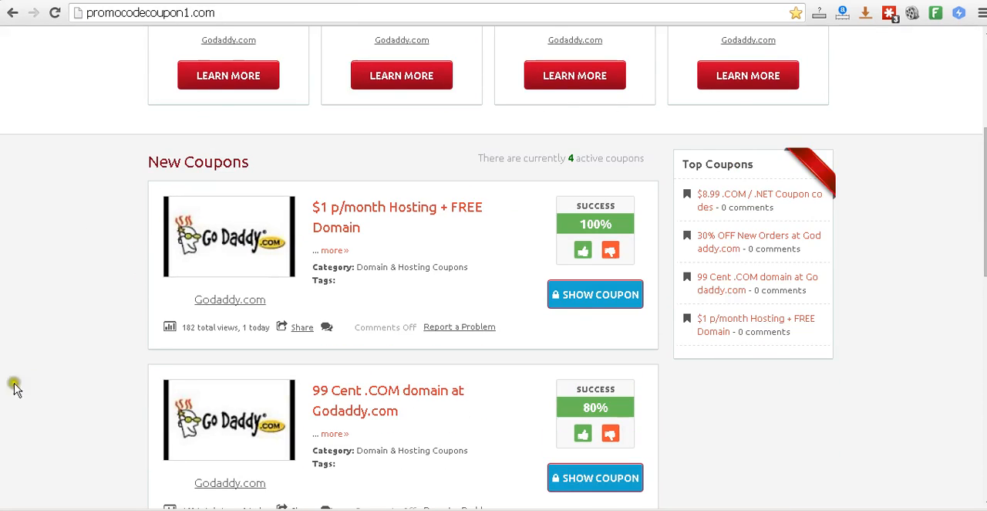
mouse_move(331, 215)
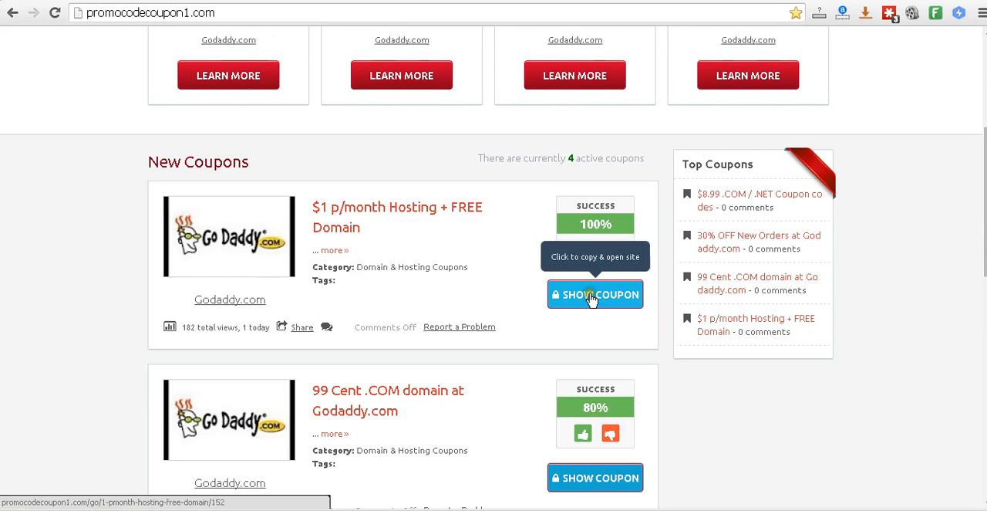
left_click(595, 294)
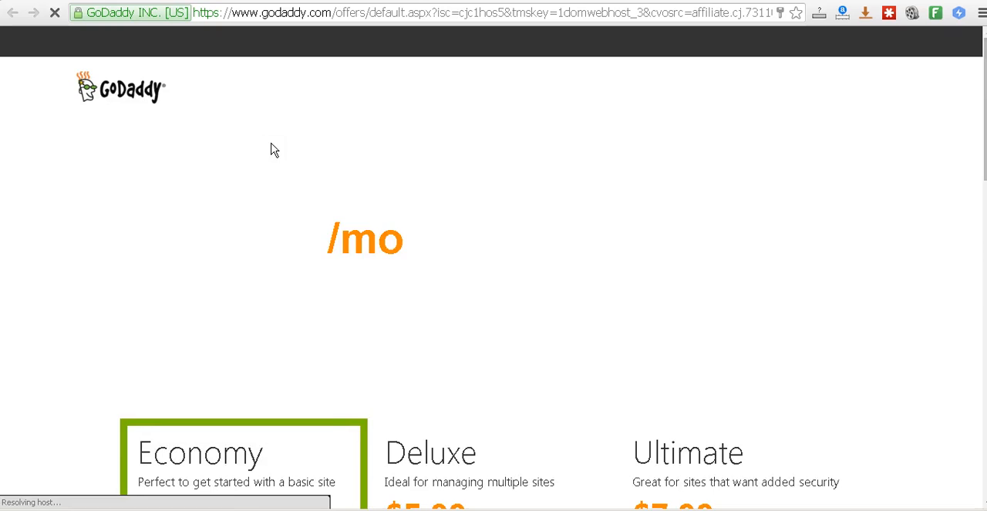
Step: Select the $1.00/month Economy hosting plan
scroll("down", 3)
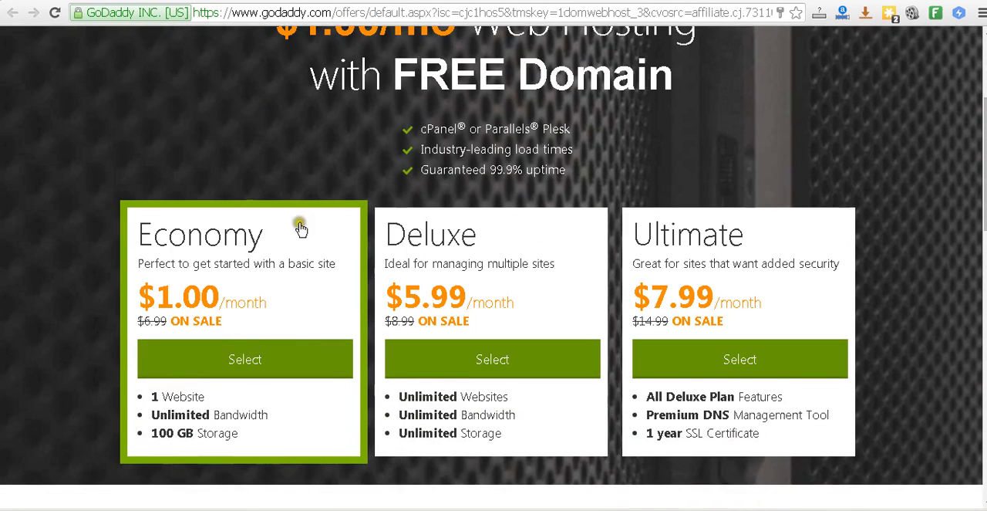
scroll("down", 3)
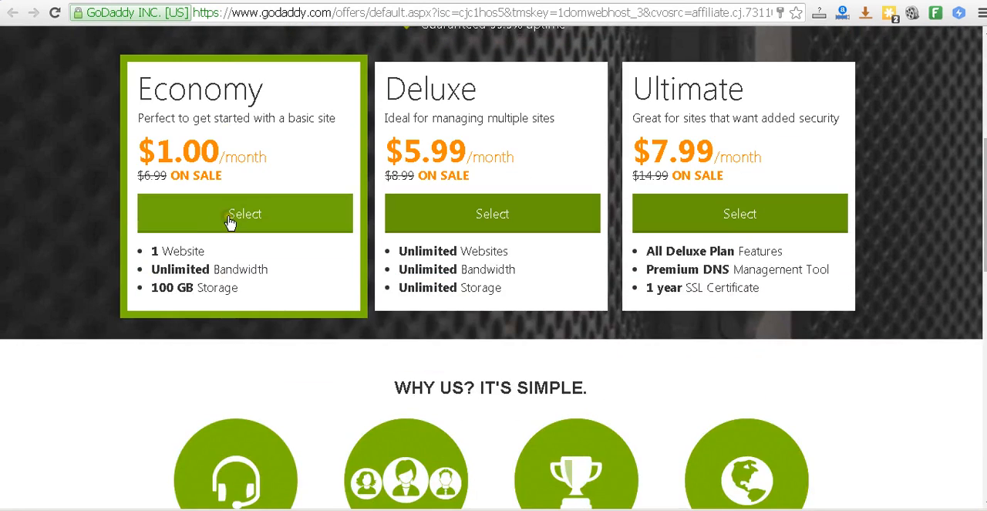
left_click(244, 214)
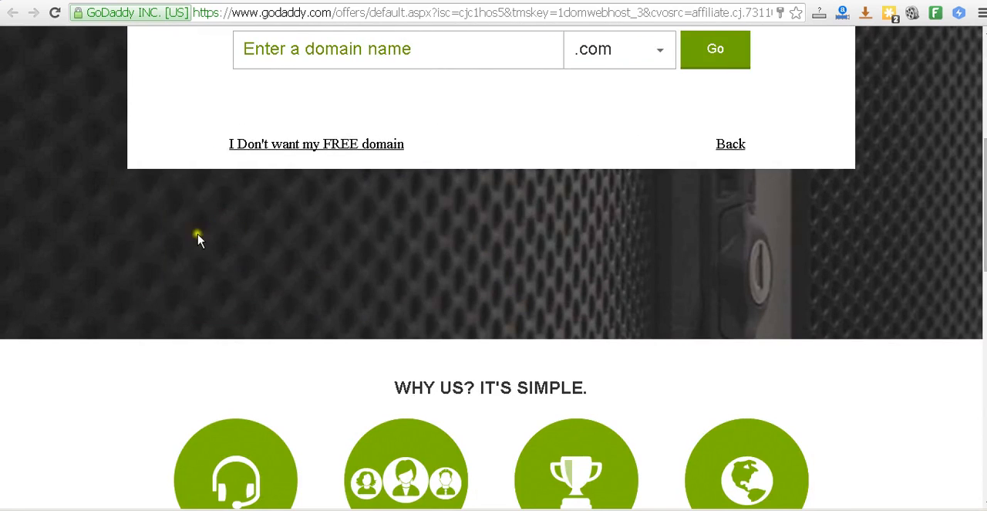
scroll("up", 3)
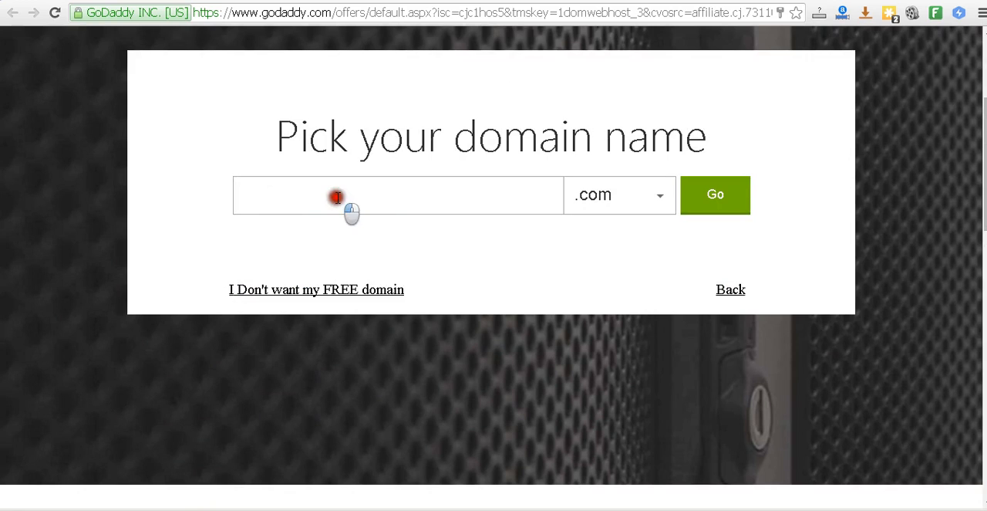
Step: Enter promocodecoupon1-test with .com as the free domain and check its availability
left_click(336, 197)
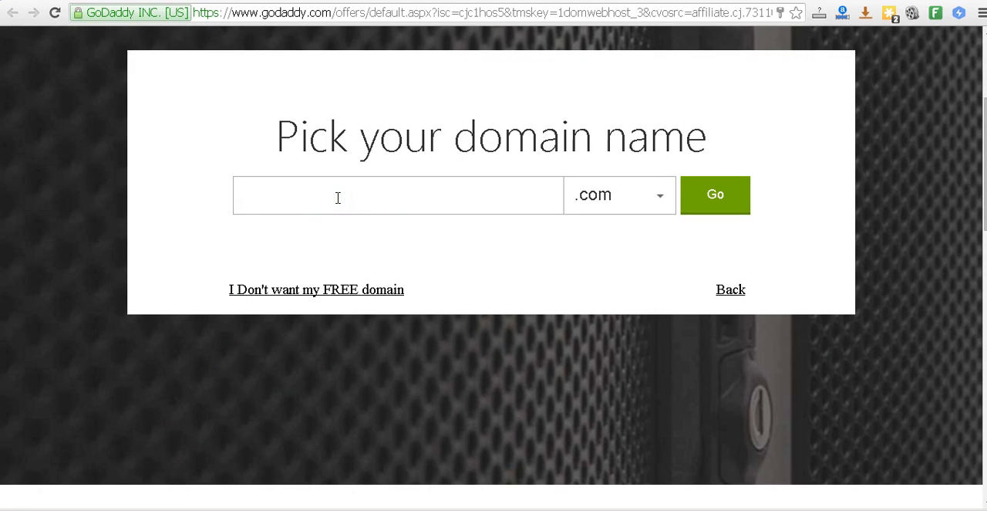
type("myns")
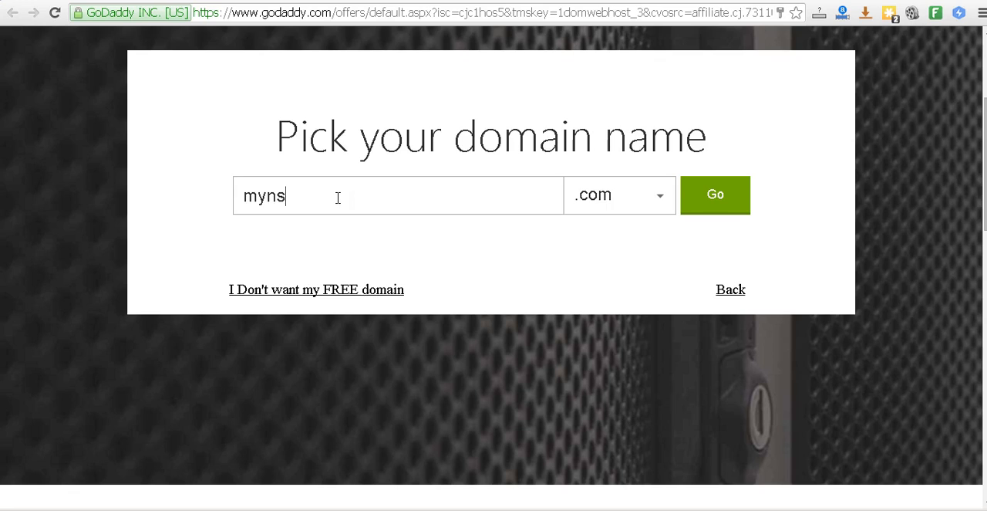
key("ctrl+a")
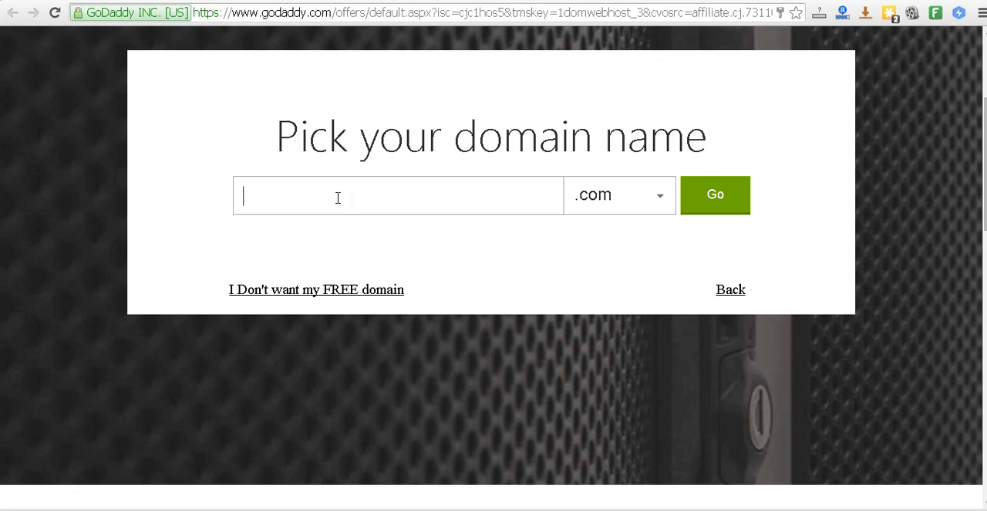
type("promoc")
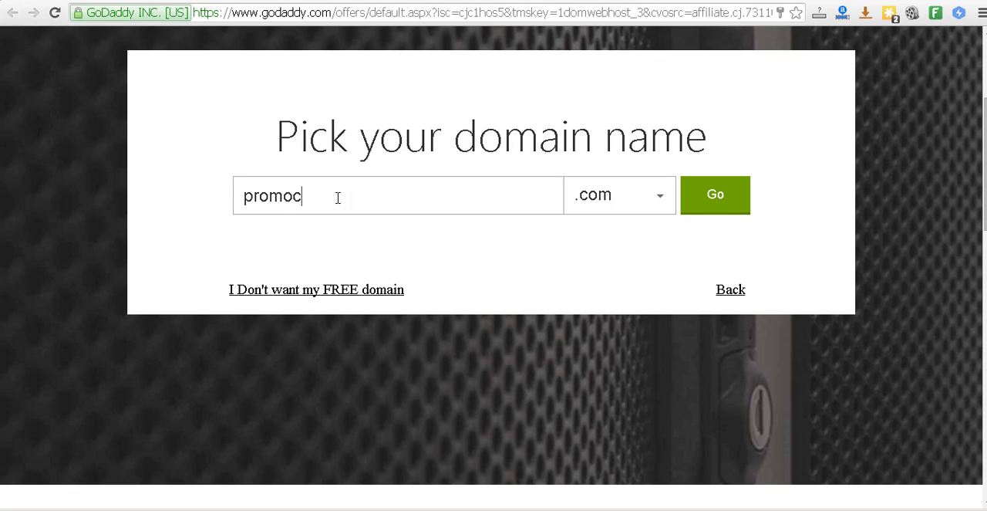
type("odecoupon1-")
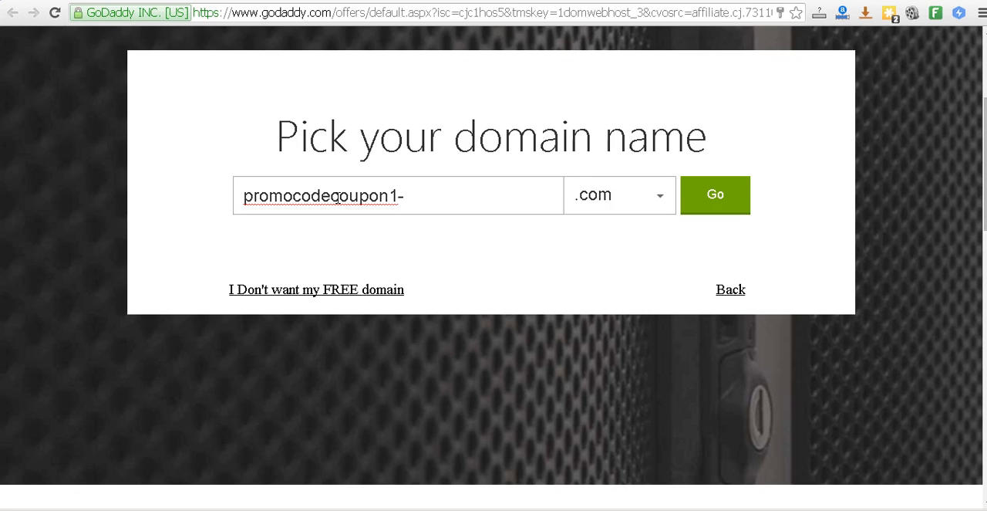
type("test")
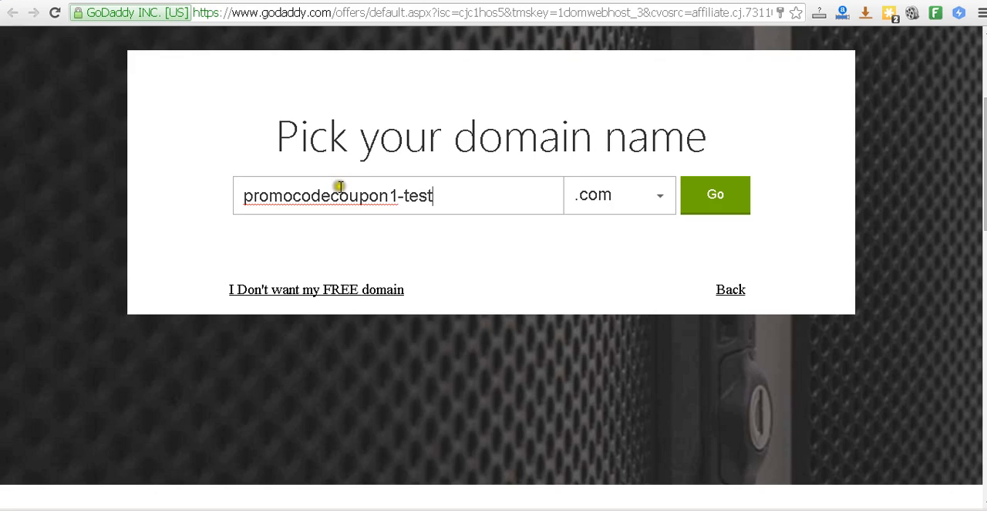
double_click(370, 196)
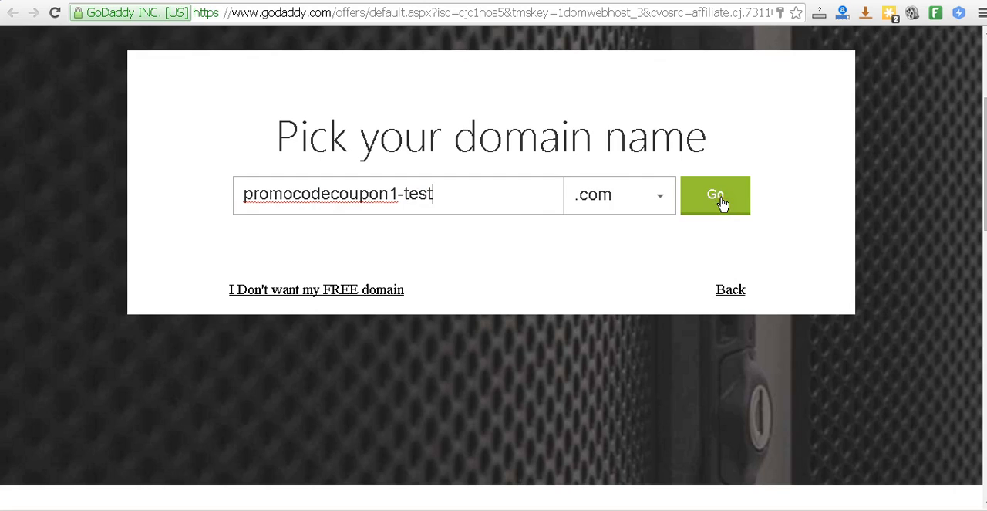
left_click(715, 194)
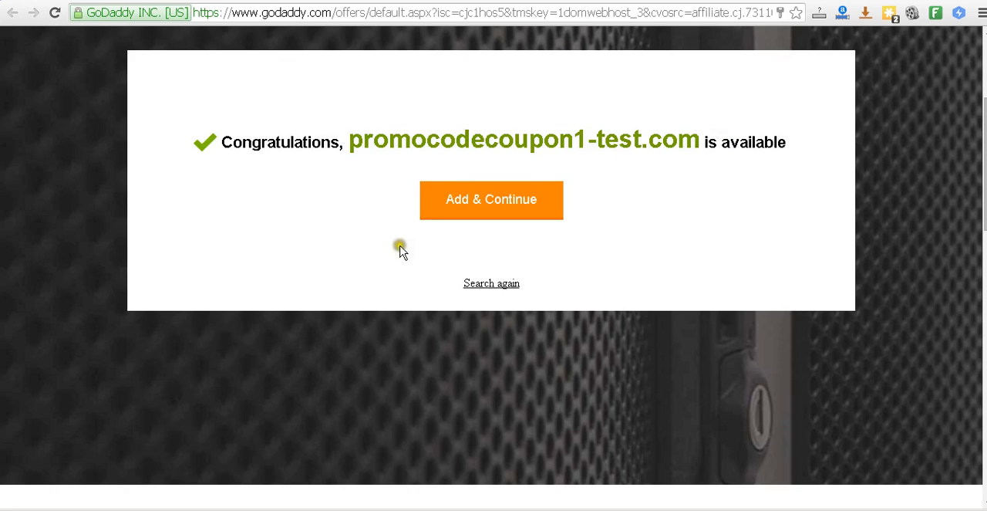
mouse_move(388, 150)
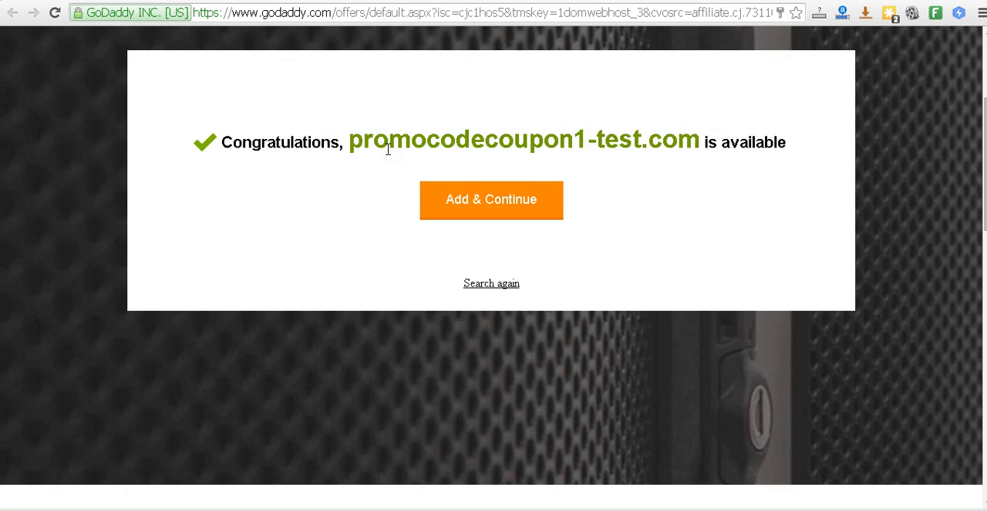
Step: Add promocodecoupon1-test.com and continue to the $12.18 cart
left_click(492, 199)
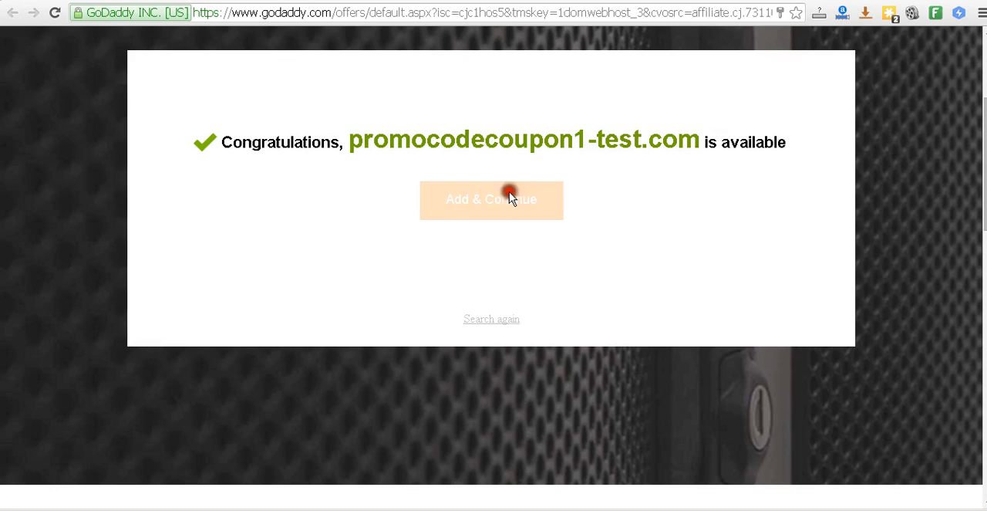
left_click(491, 199)
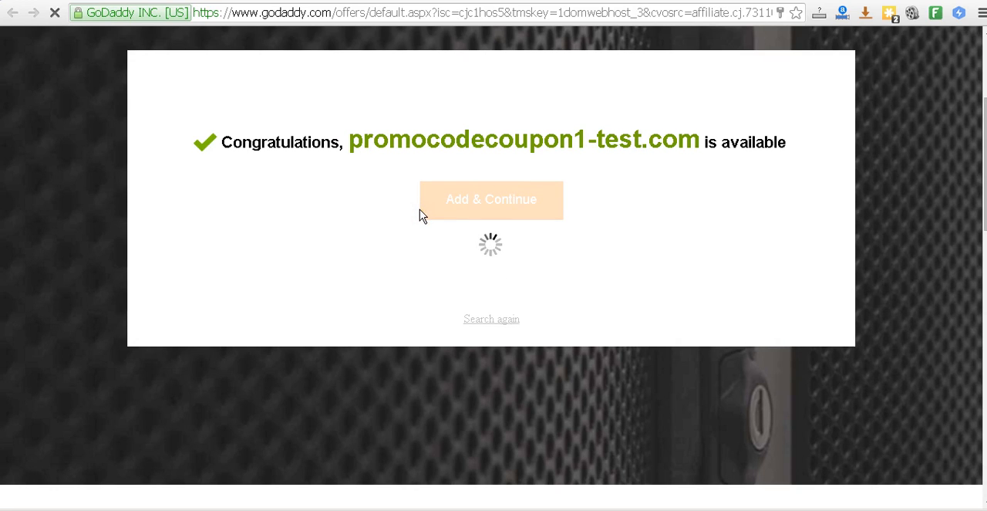
left_click(491, 199)
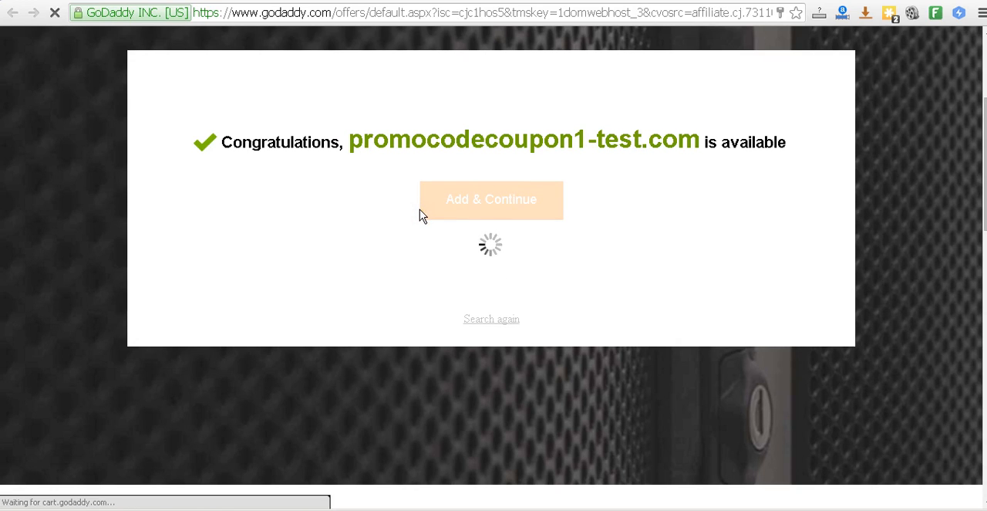
left_click(490, 199)
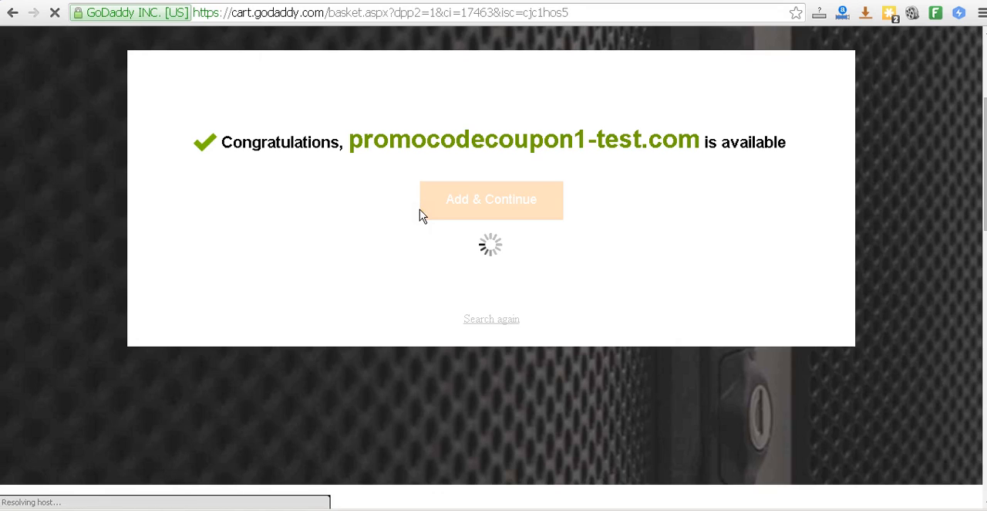
left_click(491, 199)
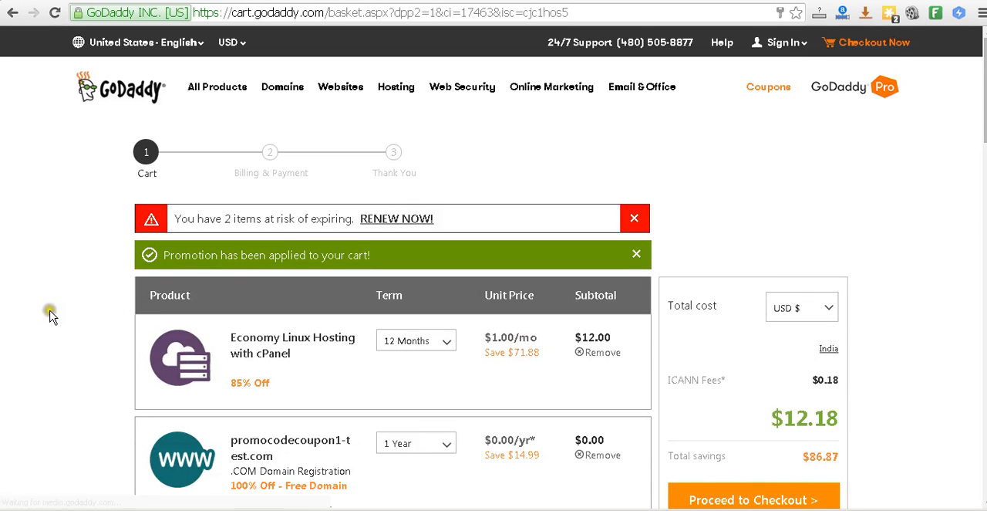
Step: View the Economy Linux Hosting term options (1–120 months), keeping 12 Months
scroll("down", 3)
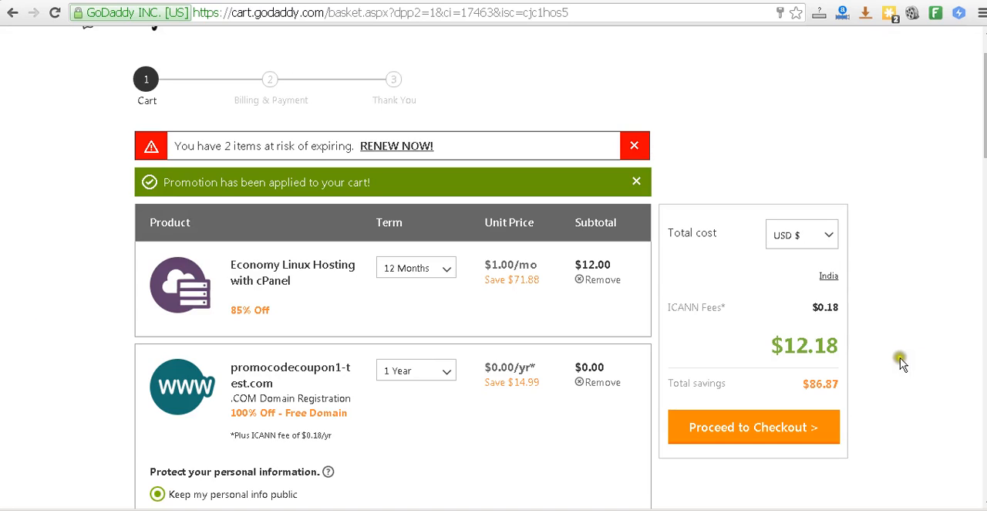
double_click(804, 344)
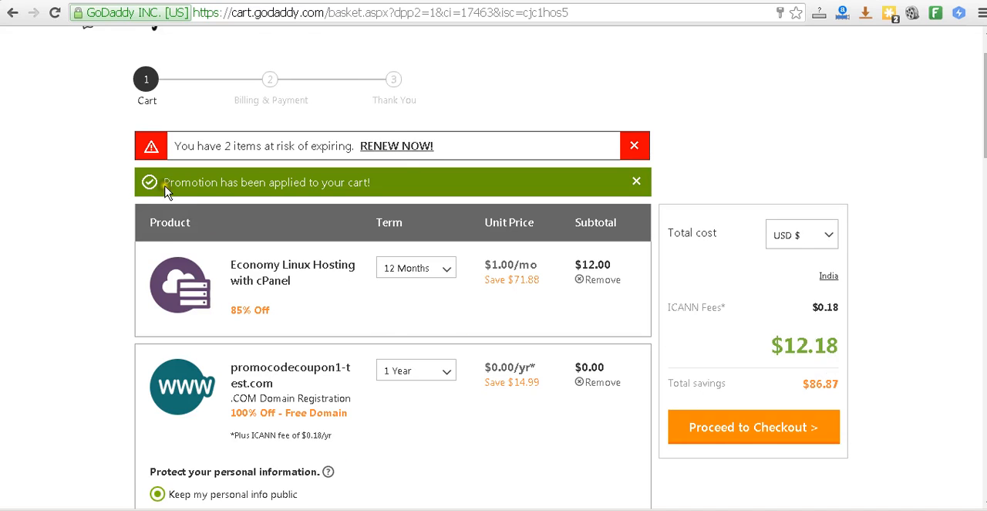
scroll("down", 3)
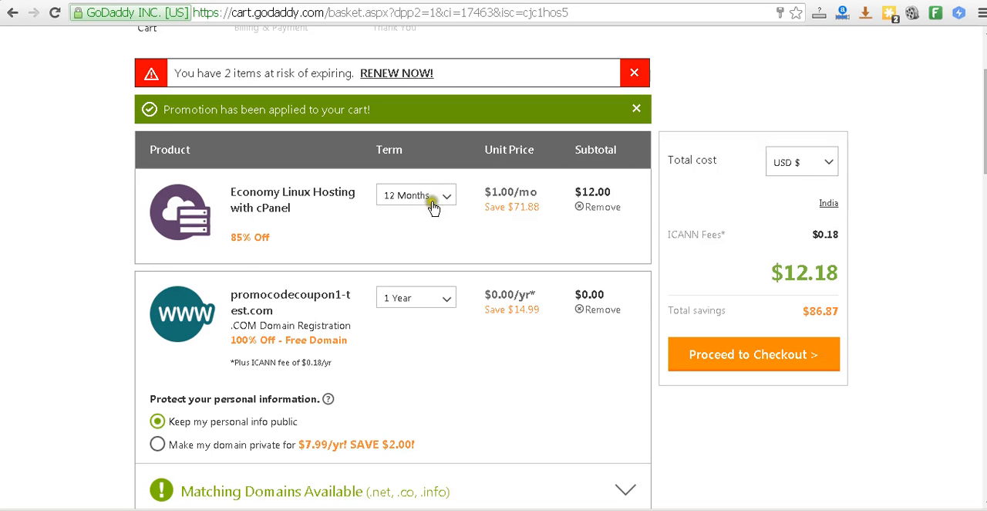
left_click(415, 194)
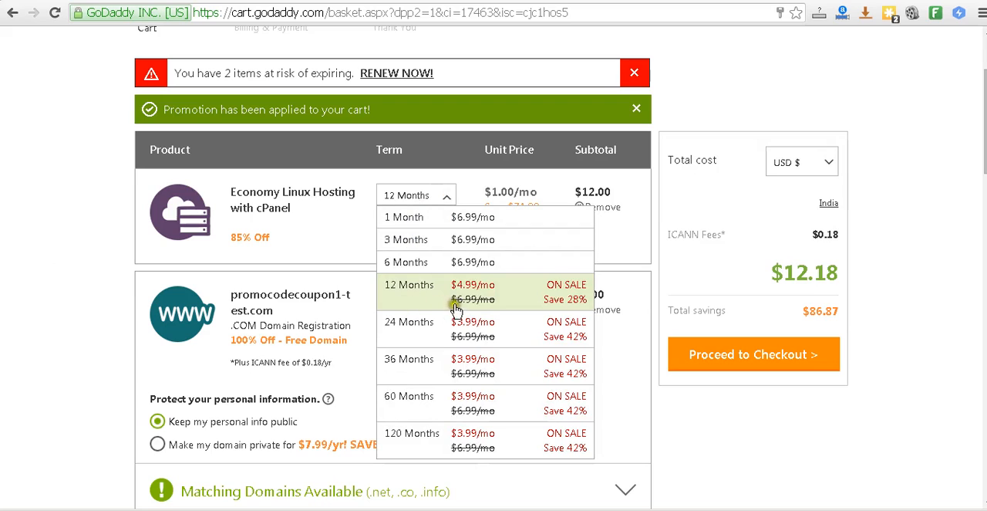
mouse_move(342, 255)
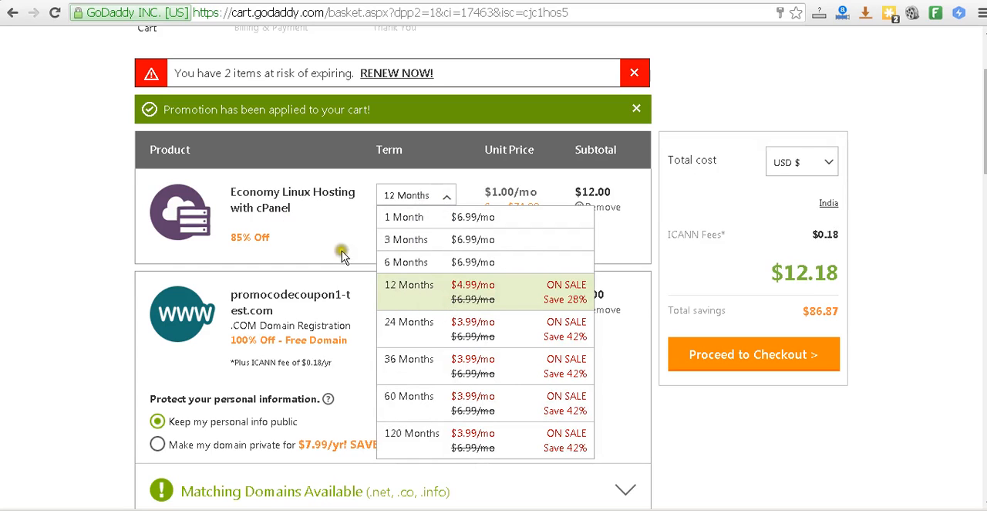
mouse_move(465, 300)
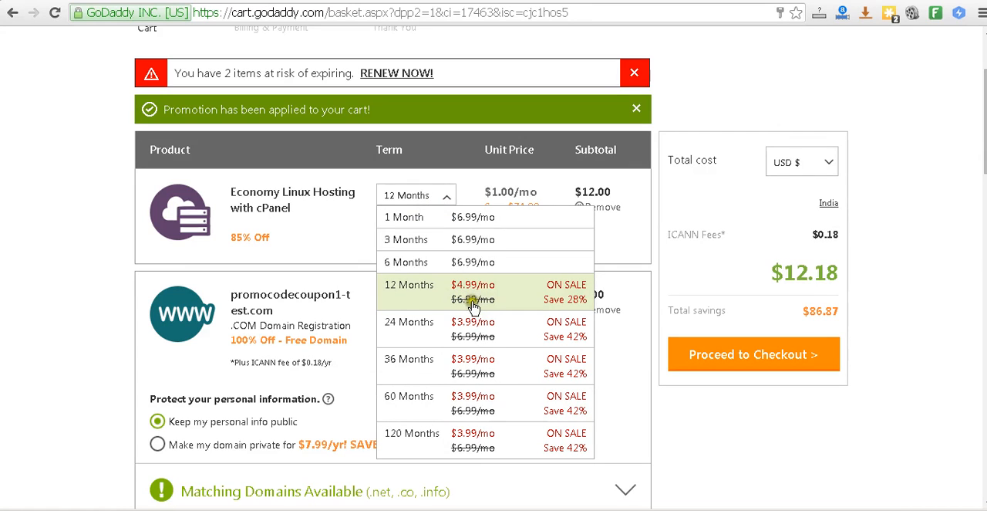
mouse_move(4, 322)
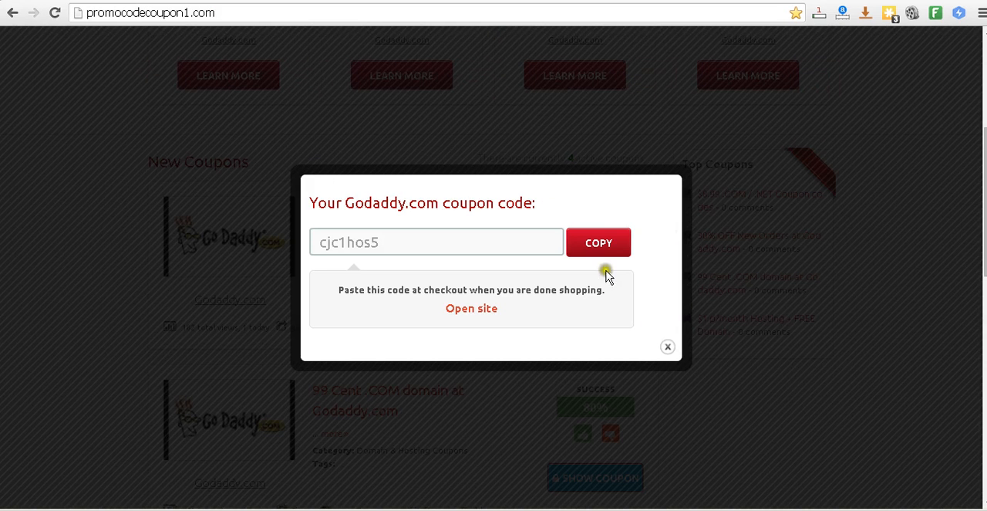
Step: Dismiss the cjc1hos5 coupon popup and return to the GoDaddy cart
left_click(667, 345)
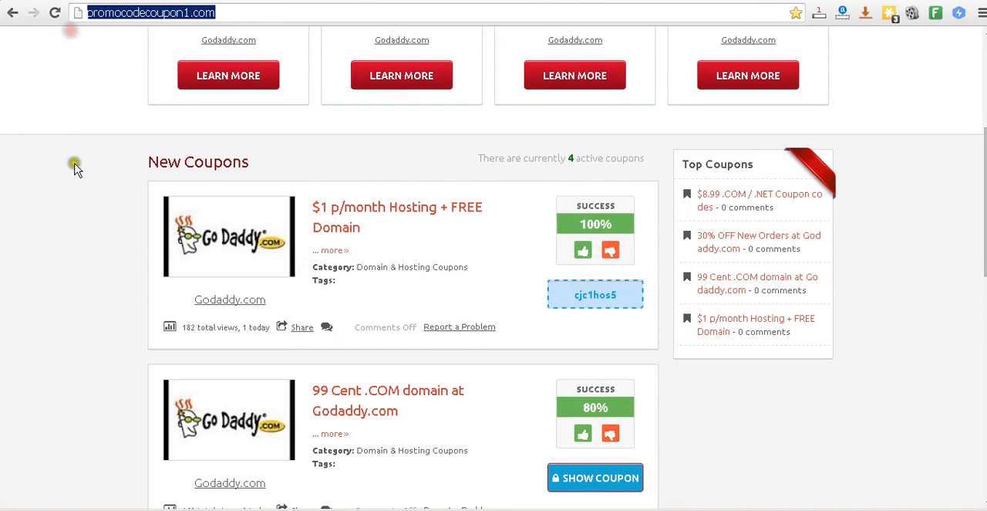
left_click(594, 295)
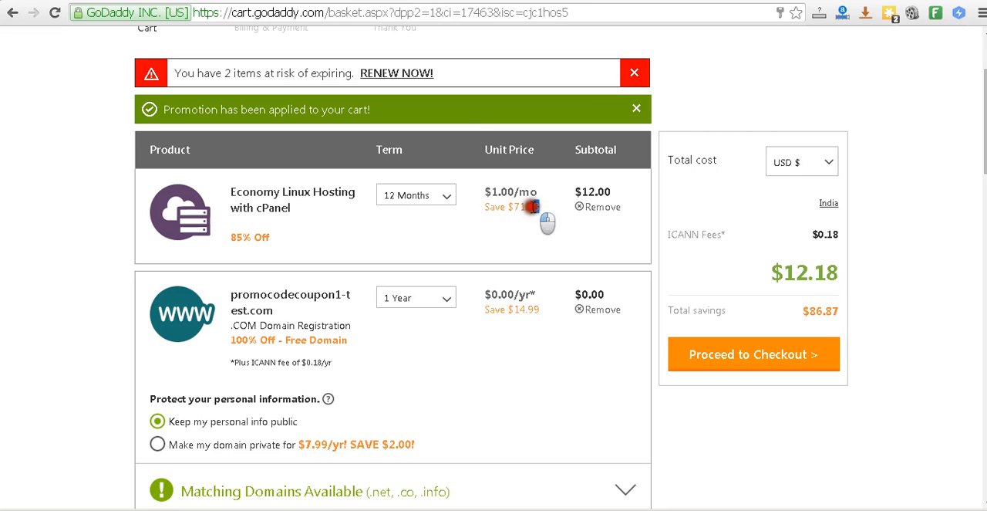
double_click(511, 206)
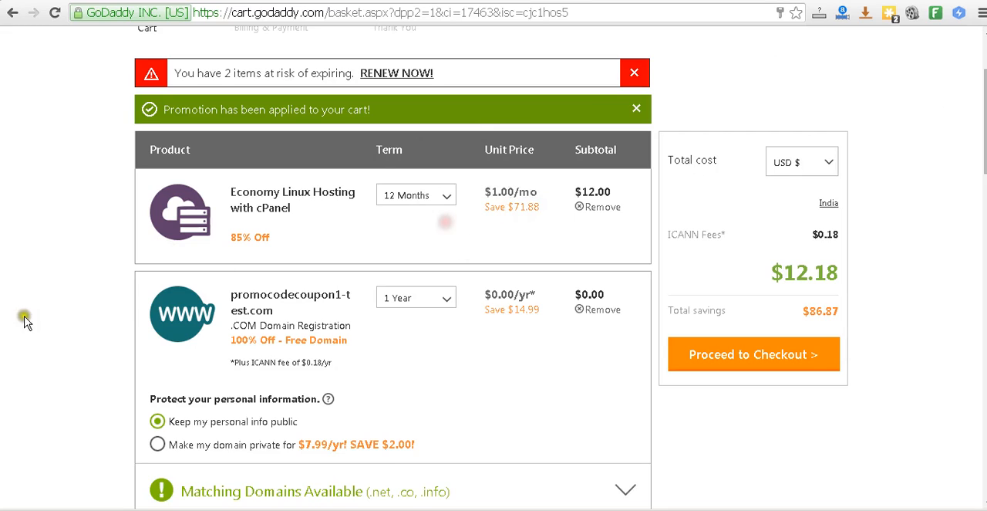
mouse_move(307, 226)
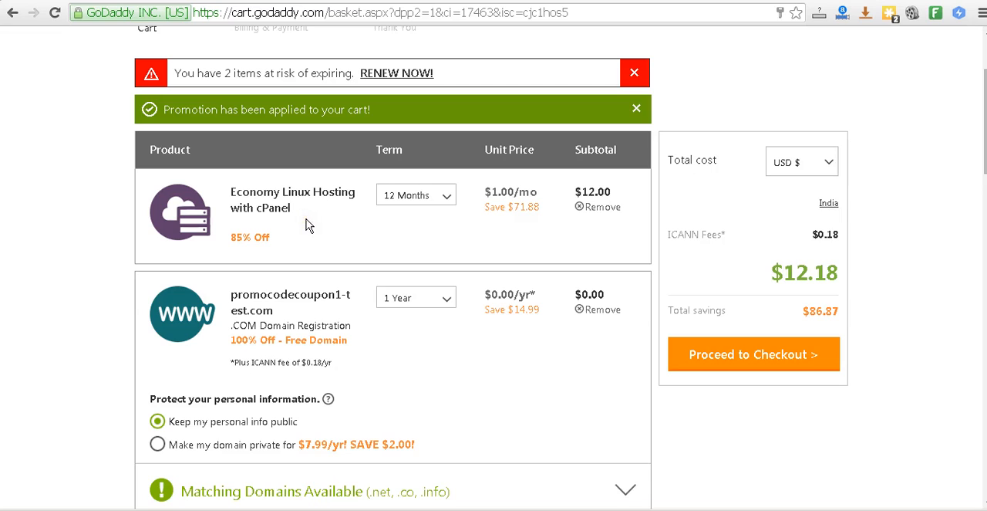
scroll("down", 3)
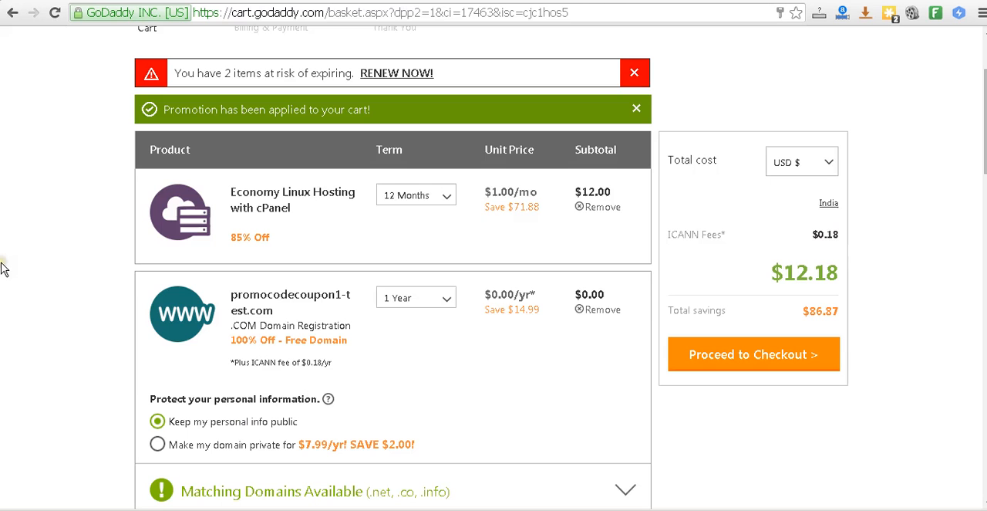
scroll("down", 3)
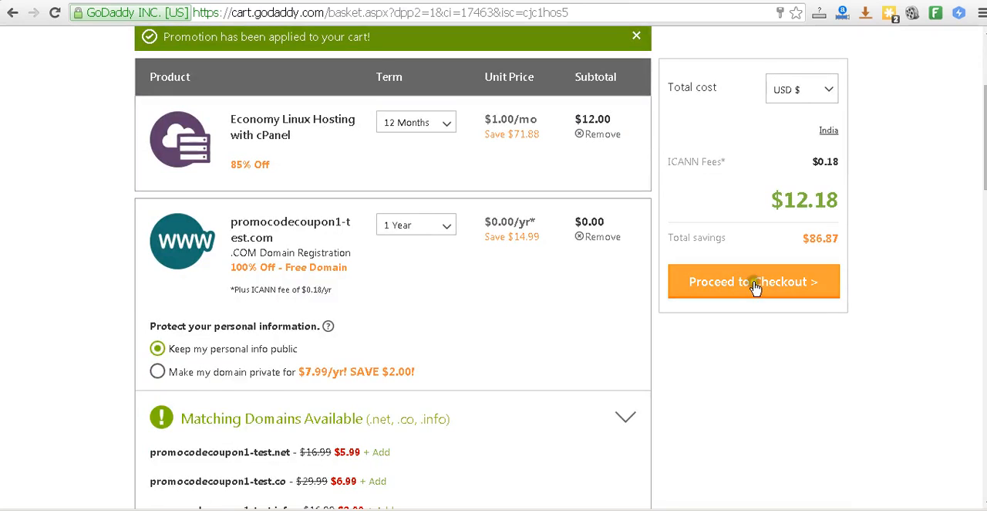
Step: Proceed from the $12.18 cart to checkout as a new customer
left_click(753, 281)
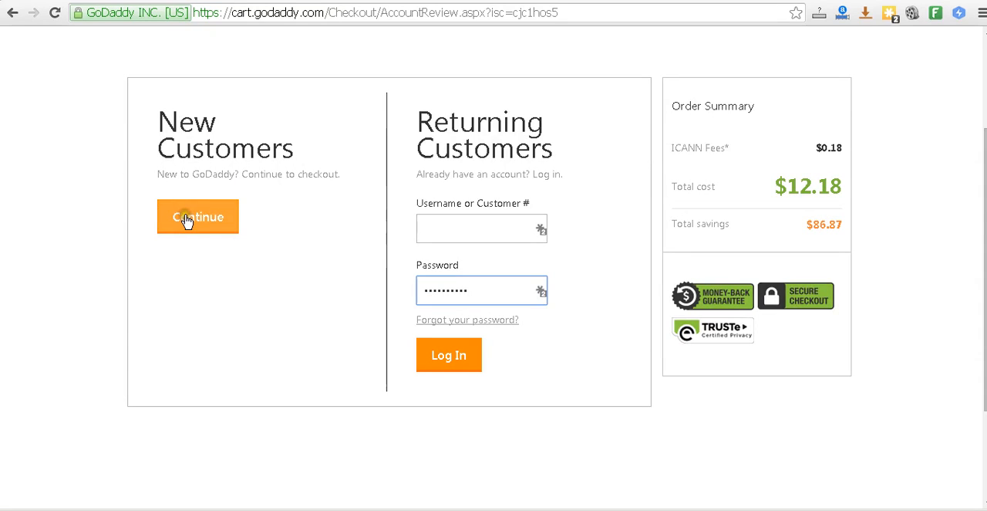
left_click(198, 216)
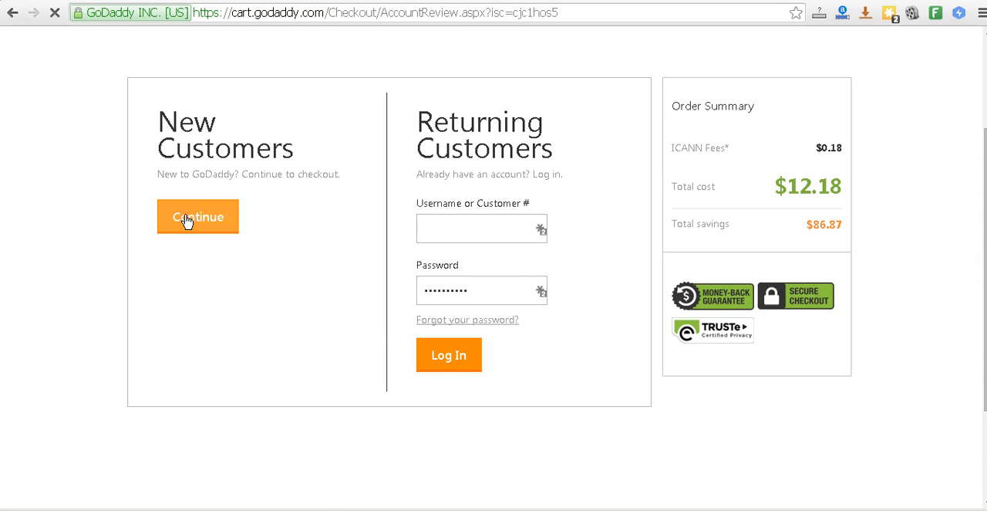
Step: Scroll the Billing & Payment page down to the Payment Information section
left_click(197, 216)
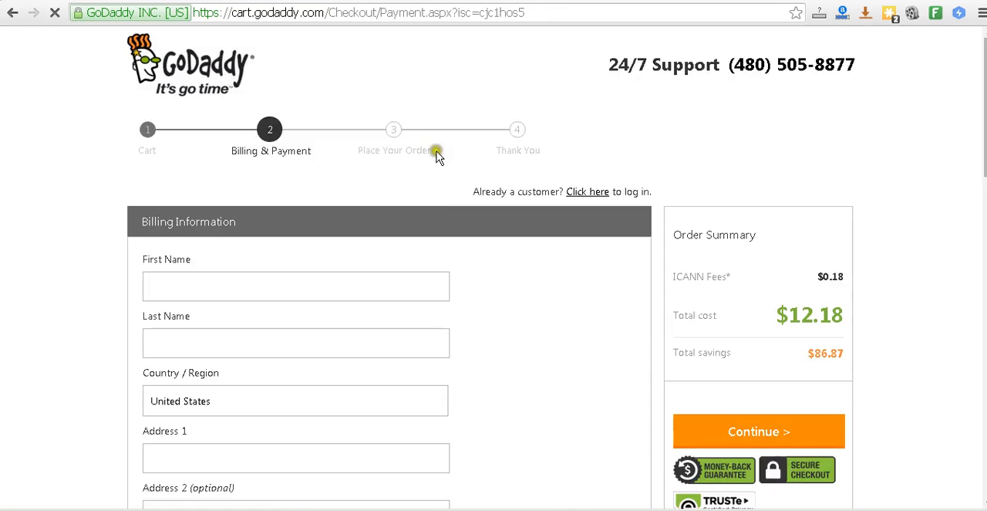
scroll("down", 3)
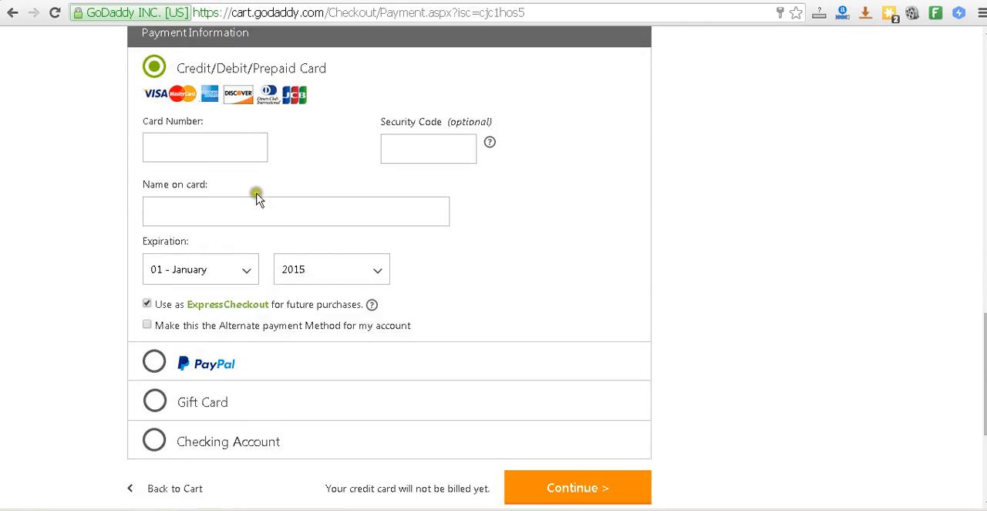
scroll("down", 3)
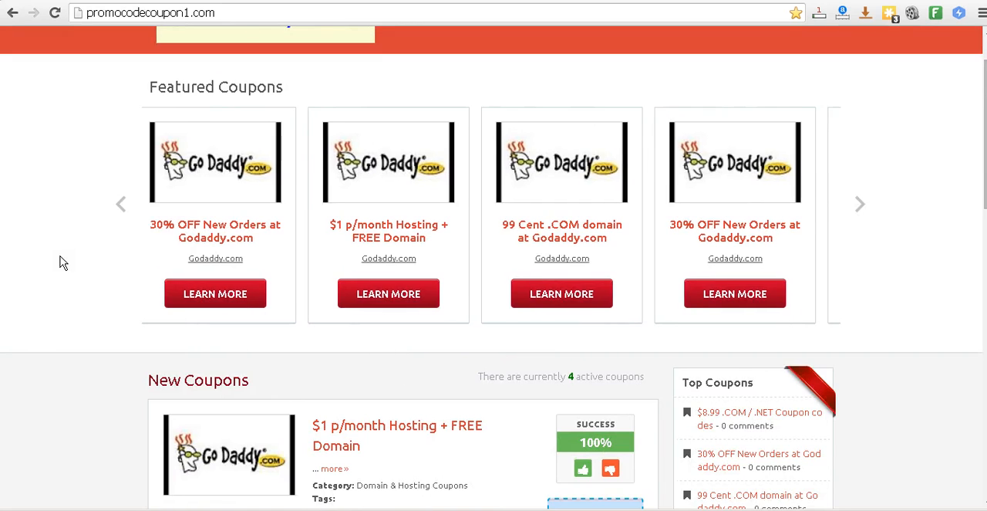
Step: Scroll promocodecoupon1.com's New Coupons to the $1 hosting coupon code cjc1hos5
left_click(860, 202)
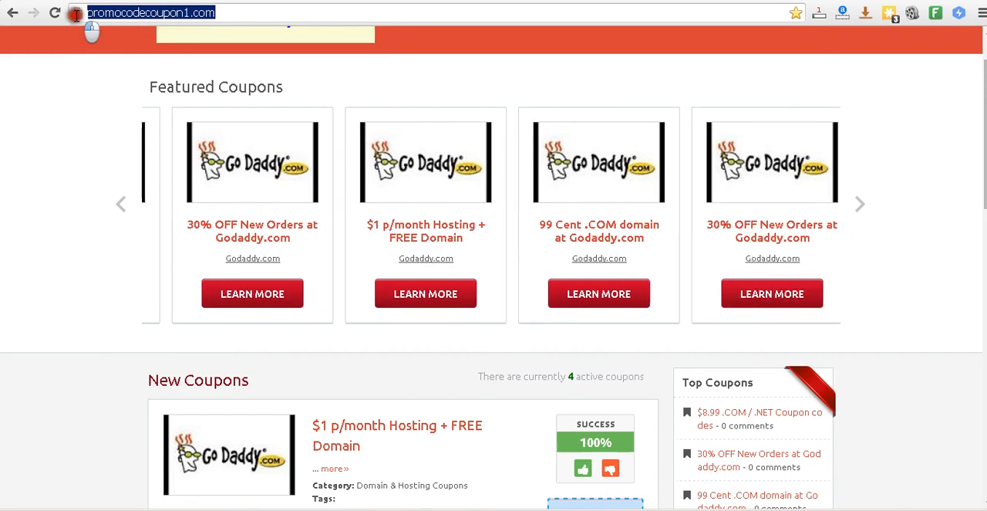
scroll("down", 3)
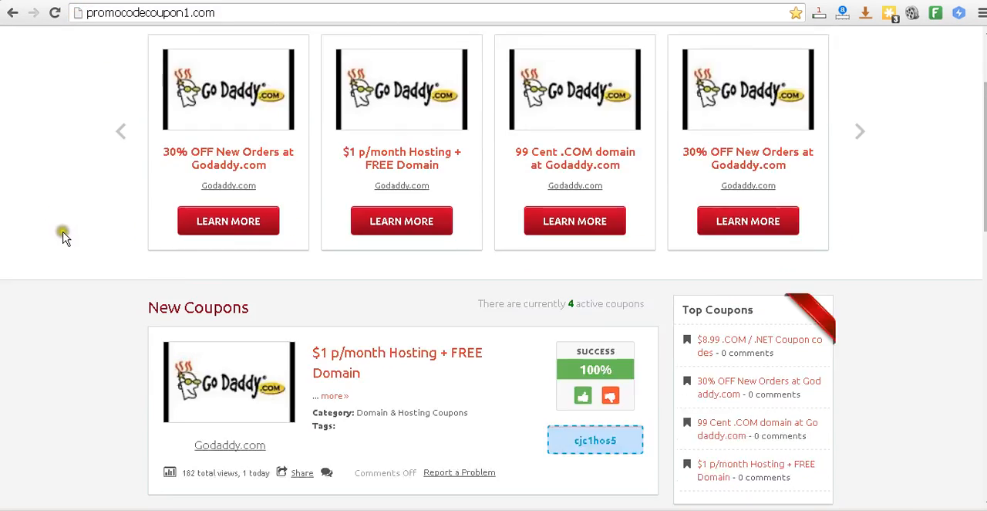
scroll("down", 3)
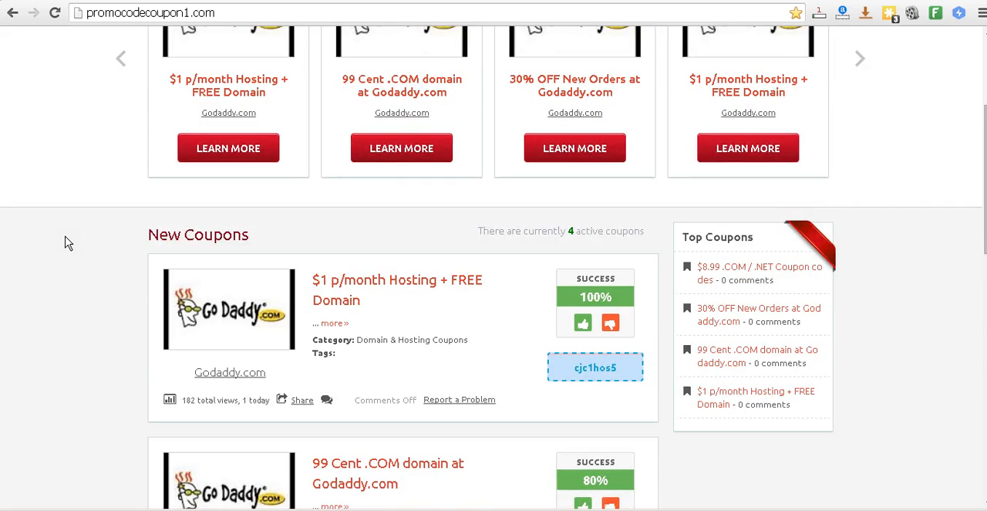